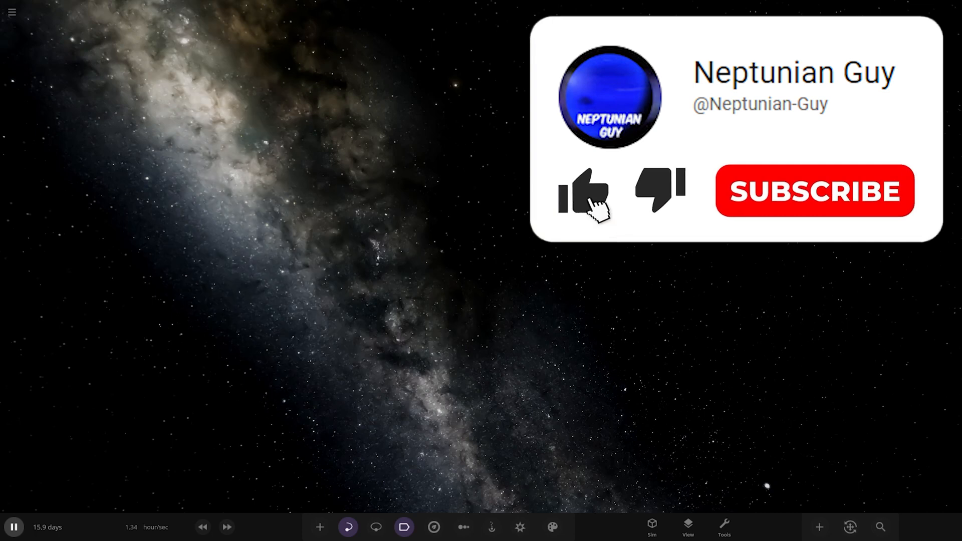
Step: Open the Workshop's Subscribed list and load the Solaris System simulation
{"action": "left_click", "coordinate": [582, 194]}
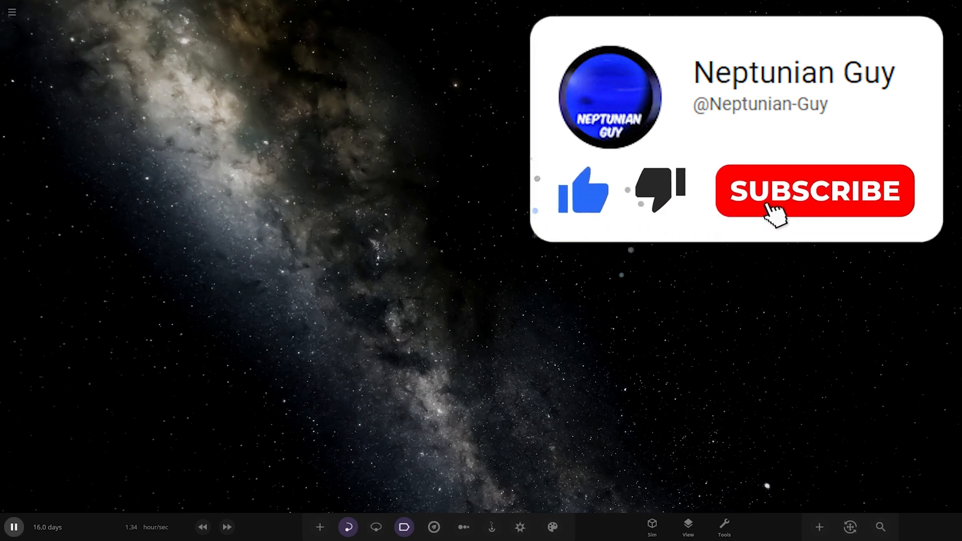
{"action": "left_click", "coordinate": [814, 191]}
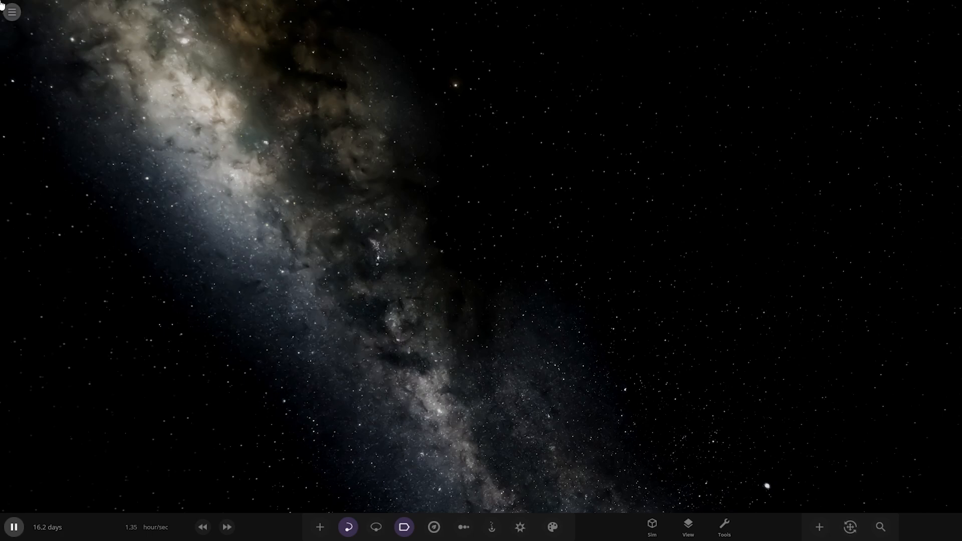
{"action": "left_click", "coordinate": [11, 12]}
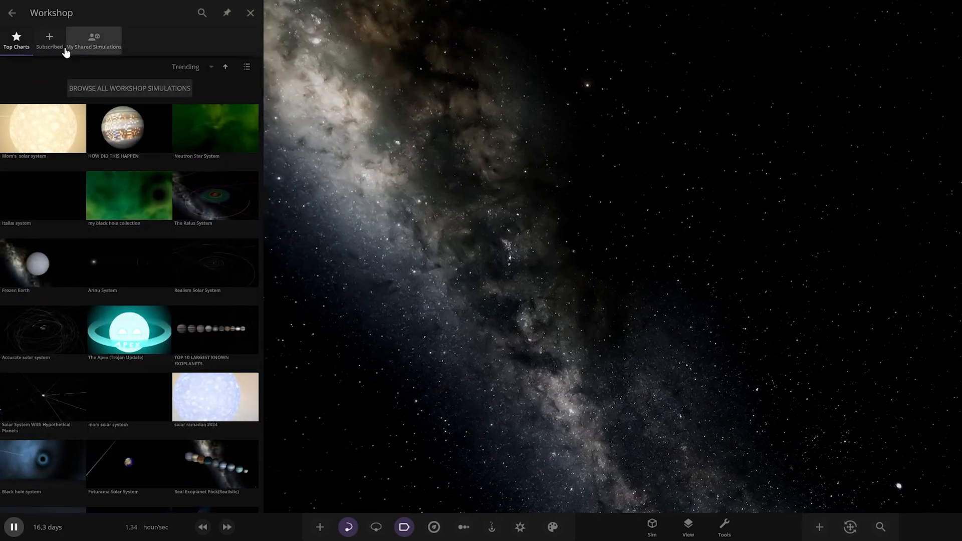
{"action": "left_click", "coordinate": [49, 40]}
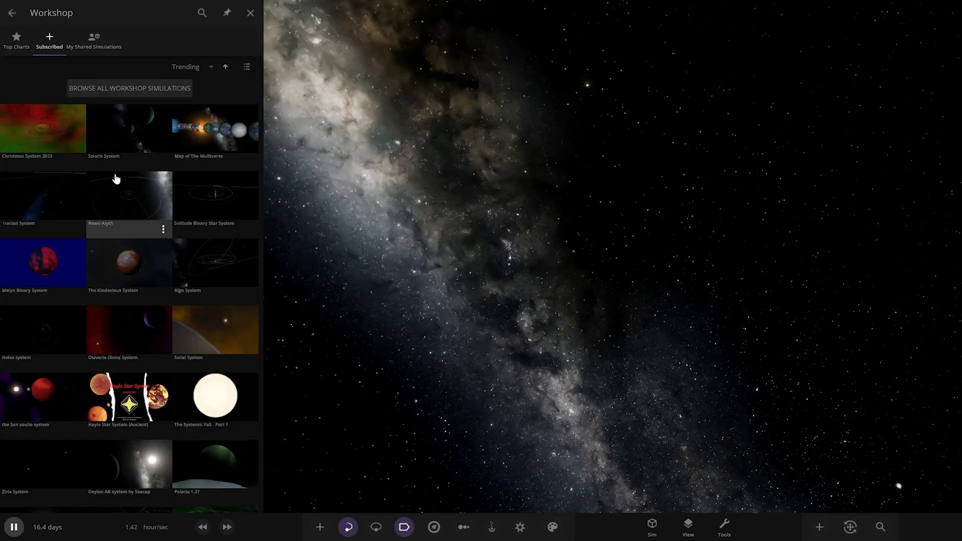
{"action": "left_click", "coordinate": [250, 12]}
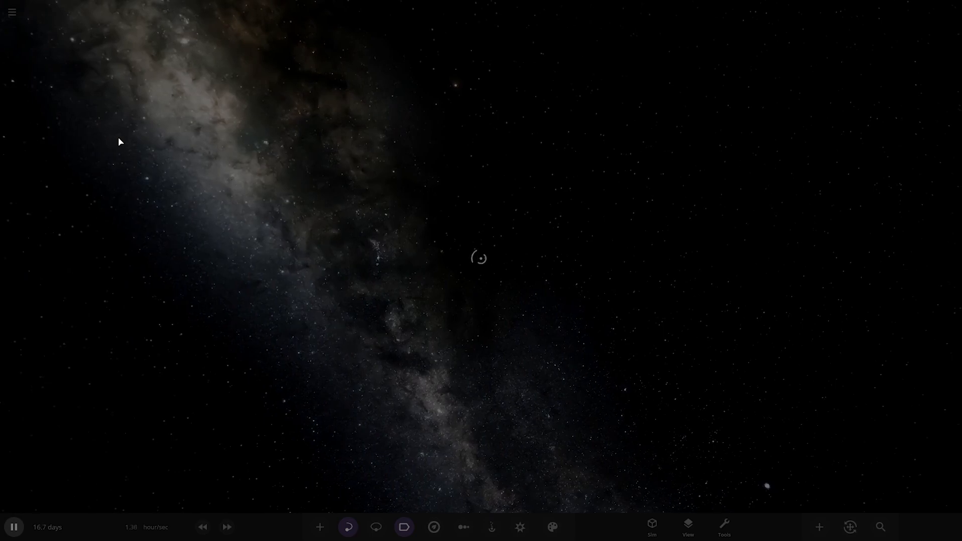
Step: Scroll through the Solaris System description and view the star Solaris's properties with orbits shown
{"action": "left_click", "coordinate": [375, 527]}
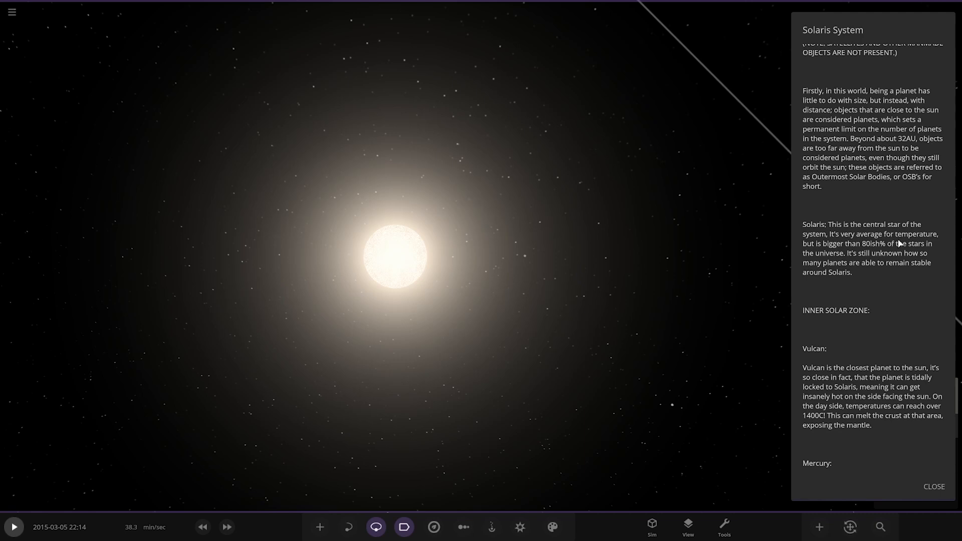
{"action": "scroll", "scroll_direction": "down", "scroll_amount": 3}
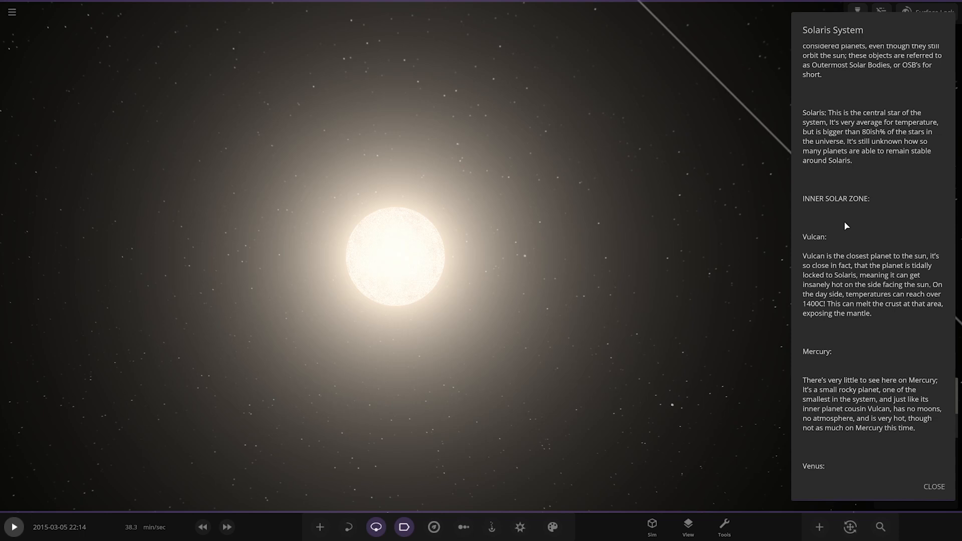
{"action": "mouse_move", "coordinate": [399, 240]}
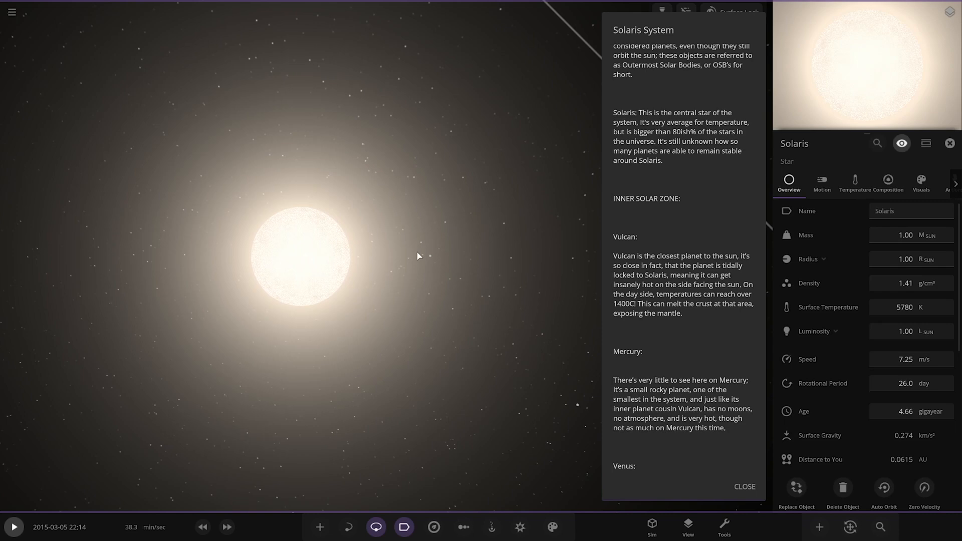
{"action": "scroll", "scroll_direction": "down", "scroll_amount": 3}
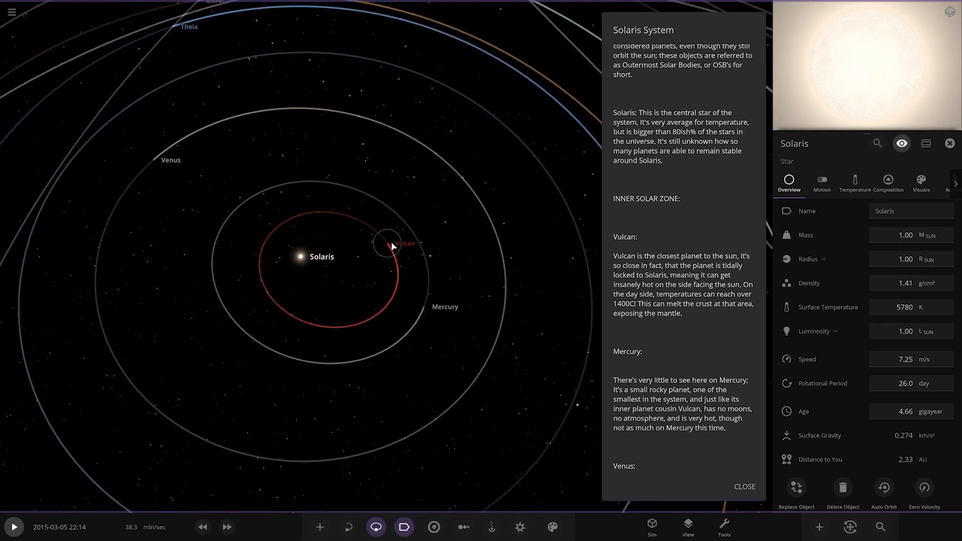
Step: Select Vulcan's orbit marker to display its Overview properties
{"action": "left_click", "coordinate": [389, 244]}
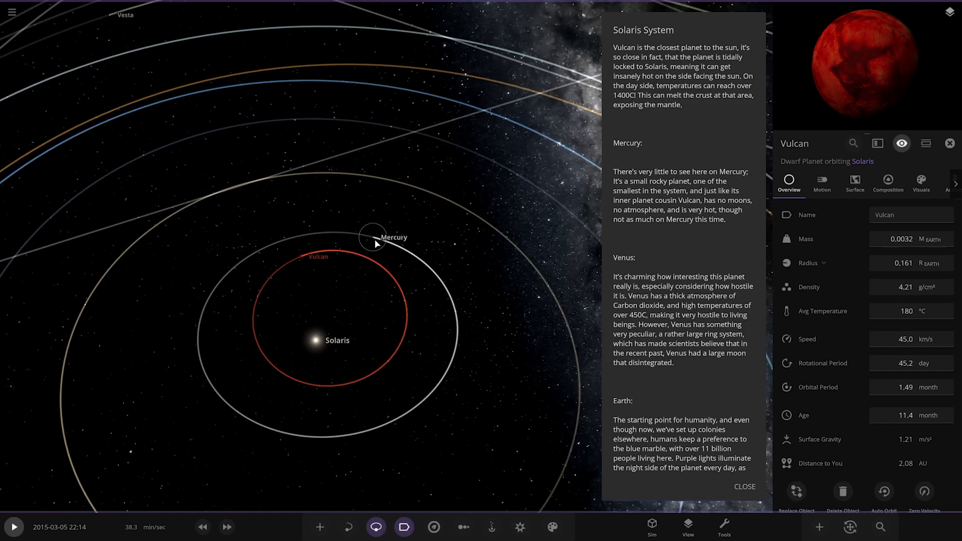
Step: Focus on Mercury and zoom around it, then view ringed Venus from the orbit view
{"action": "left_click", "coordinate": [373, 236]}
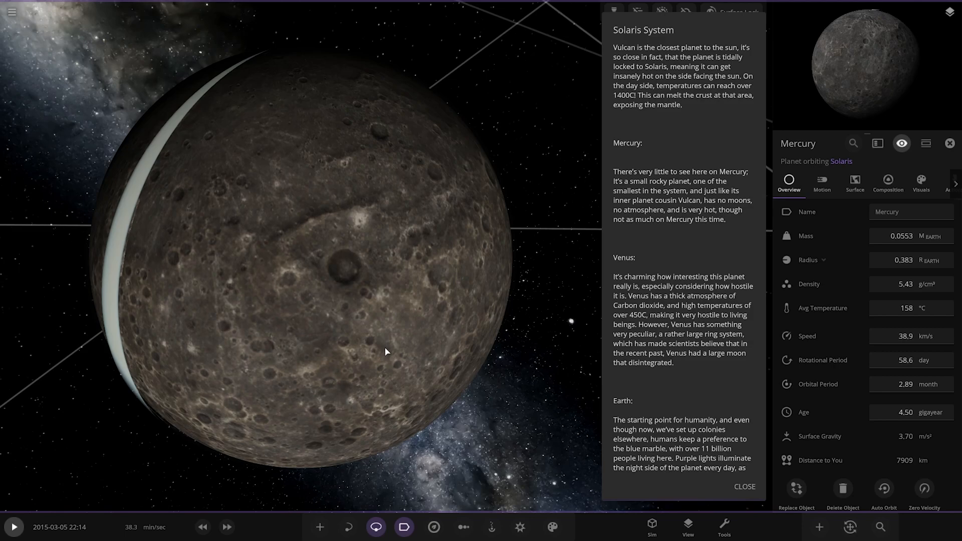
{"action": "scroll", "scroll_direction": "down", "scroll_amount": 3}
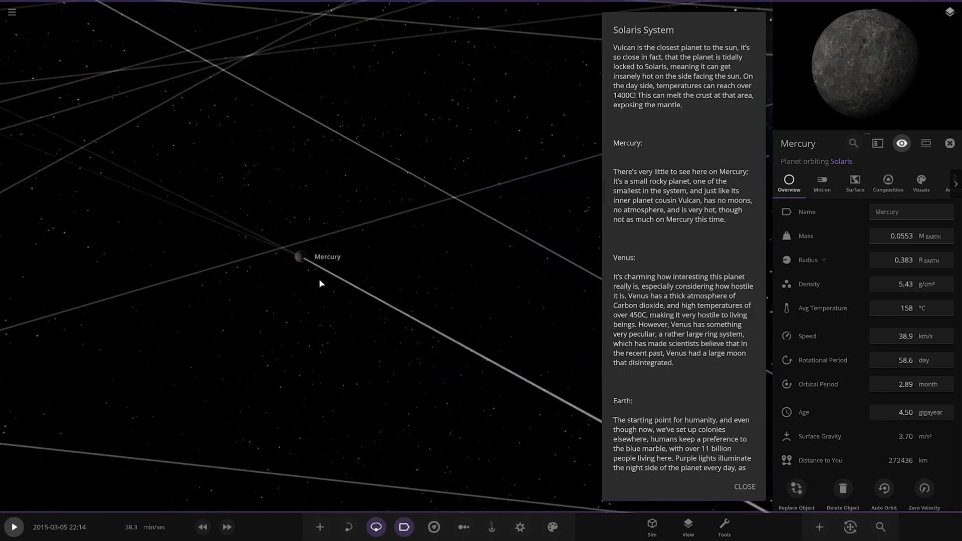
{"action": "scroll", "scroll_direction": "down", "scroll_amount": 3}
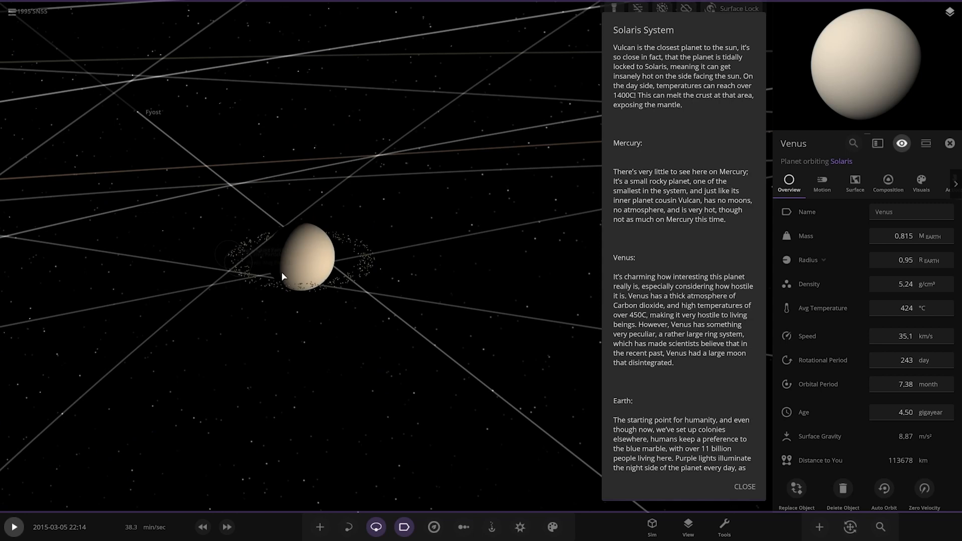
{"action": "scroll", "scroll_direction": "down", "scroll_amount": 3}
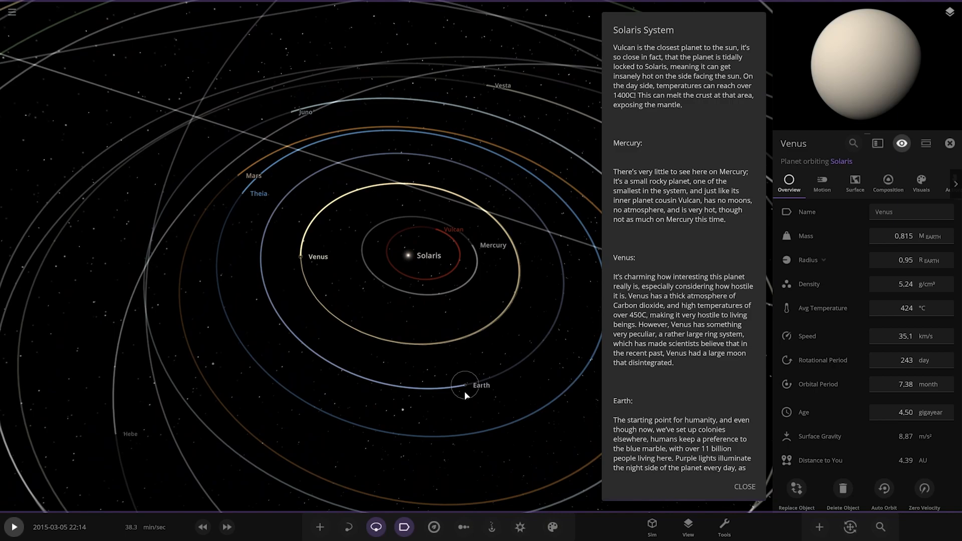
Step: Focus on Earth and scroll the description down to the Earth and Theia entries
{"action": "left_click", "coordinate": [467, 386]}
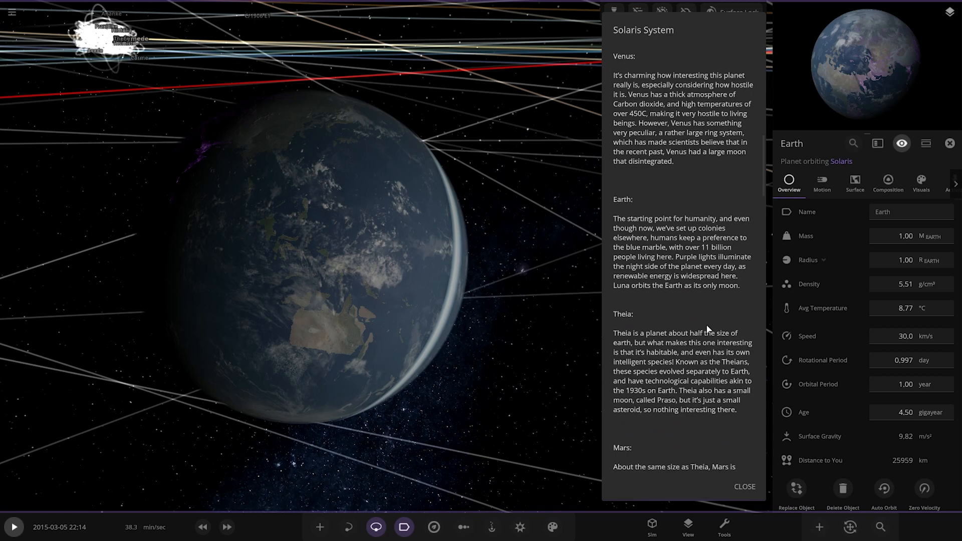
{"action": "scroll", "scroll_direction": "down", "scroll_amount": 3}
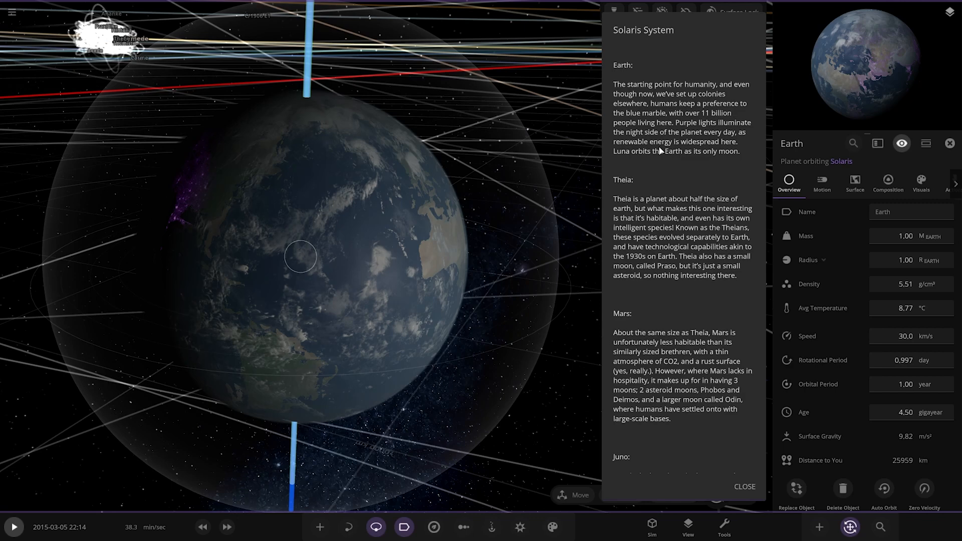
{"action": "mouse_move", "coordinate": [723, 148]}
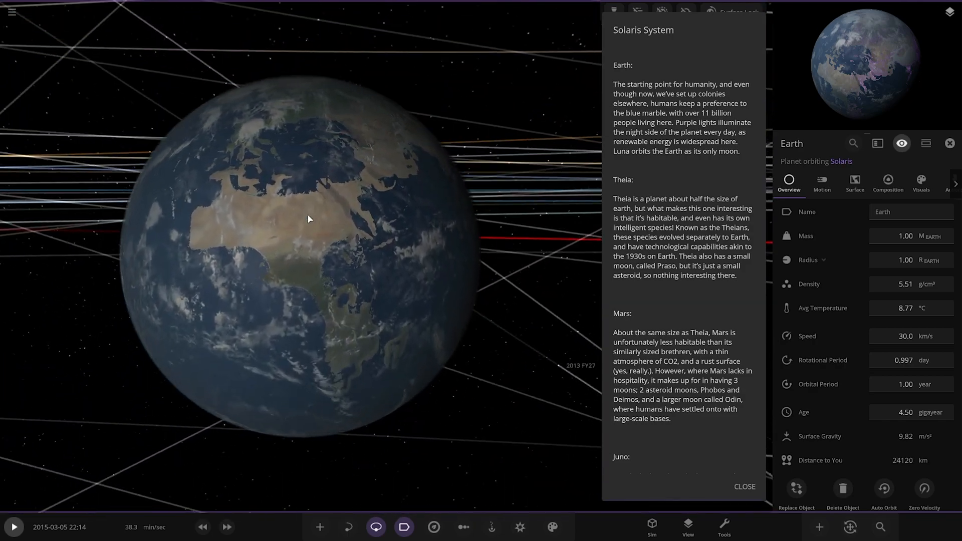
{"action": "scroll", "scroll_direction": "down", "scroll_amount": 3}
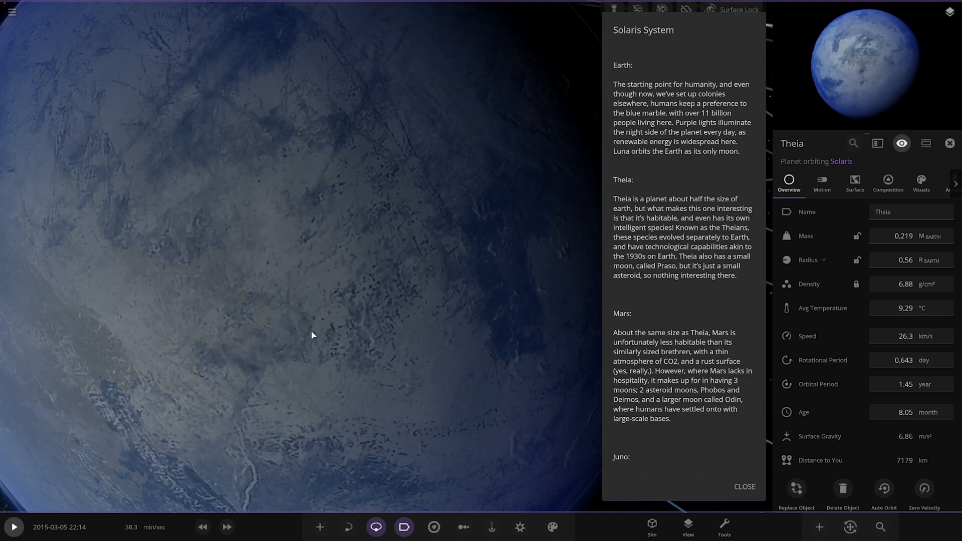
Step: Zoom out from Theia with the mouse wheel
{"action": "scroll", "scroll_direction": "down", "scroll_amount": 3}
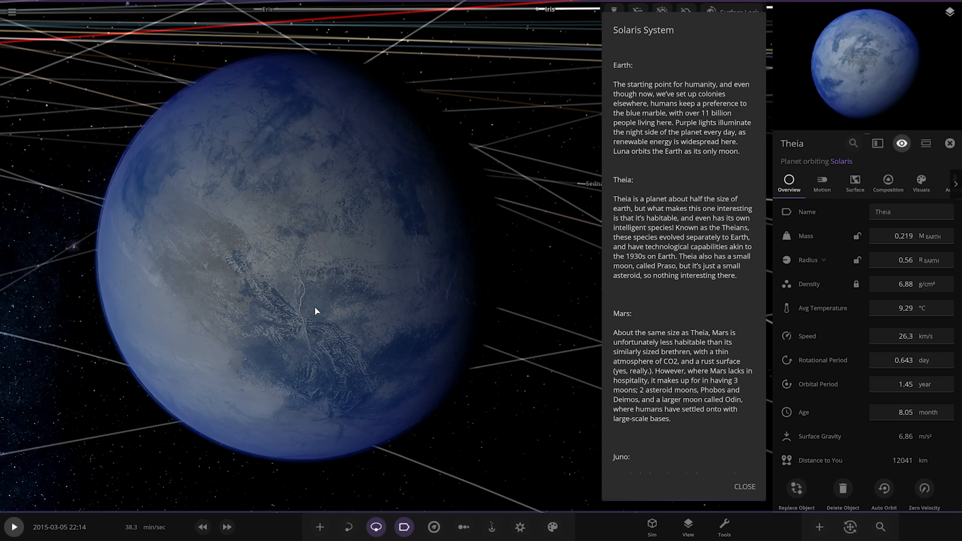
{"action": "mouse_move", "coordinate": [341, 292]}
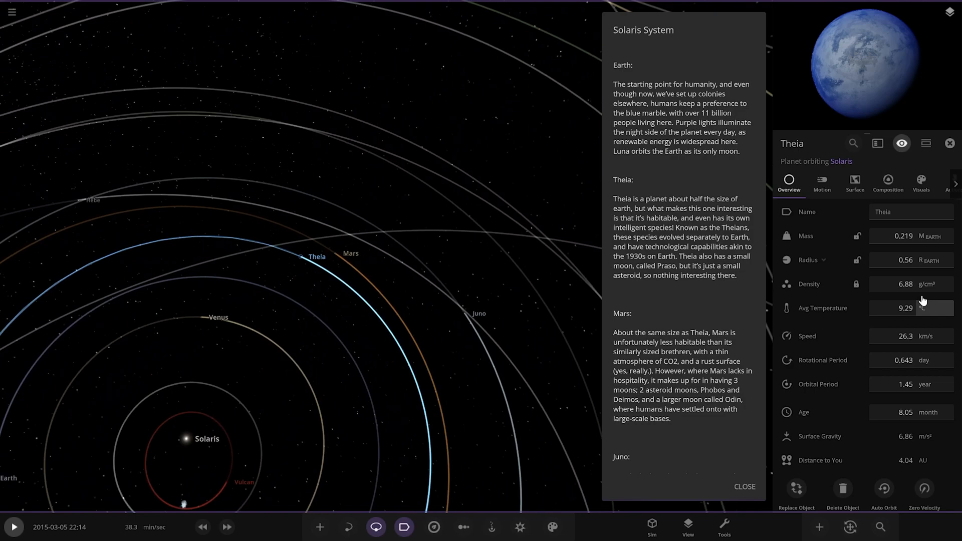
Step: Focus and zoom on Mars, then show the moon Odin's properties
{"action": "left_click", "coordinate": [362, 251]}
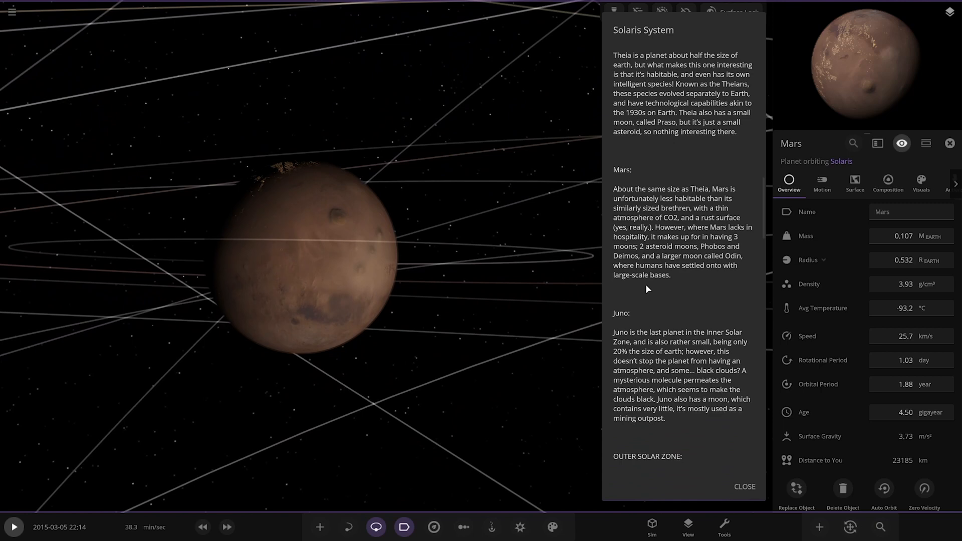
{"action": "scroll", "scroll_direction": "down", "scroll_amount": 3}
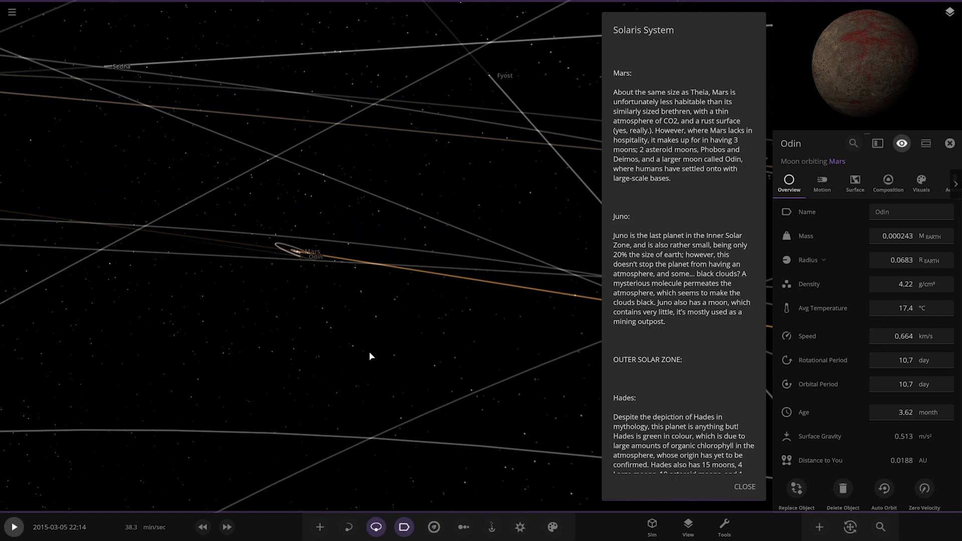
Step: Zoom out to the full Solaris system and select the asteroid Hygiea
{"action": "scroll", "scroll_direction": "down", "scroll_amount": 3}
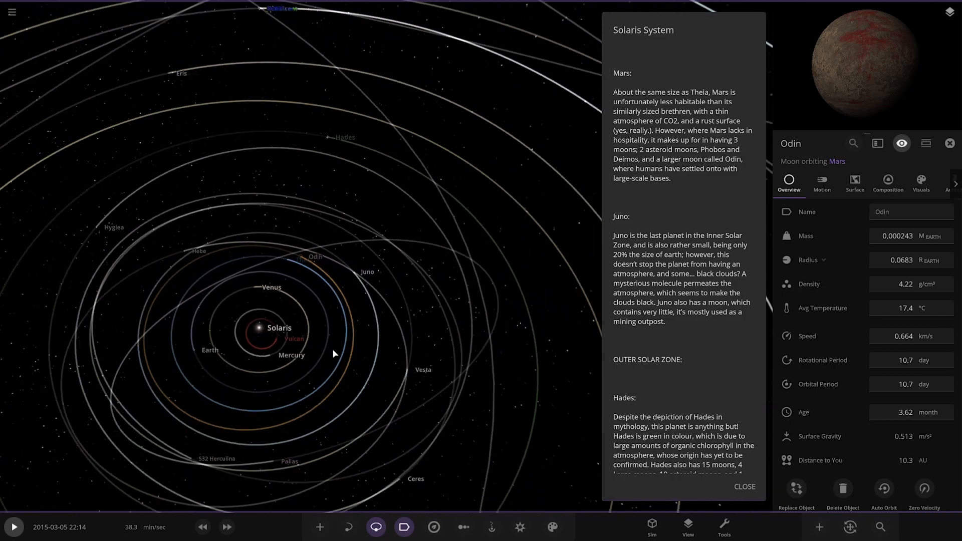
{"action": "scroll", "scroll_direction": "down", "scroll_amount": 3}
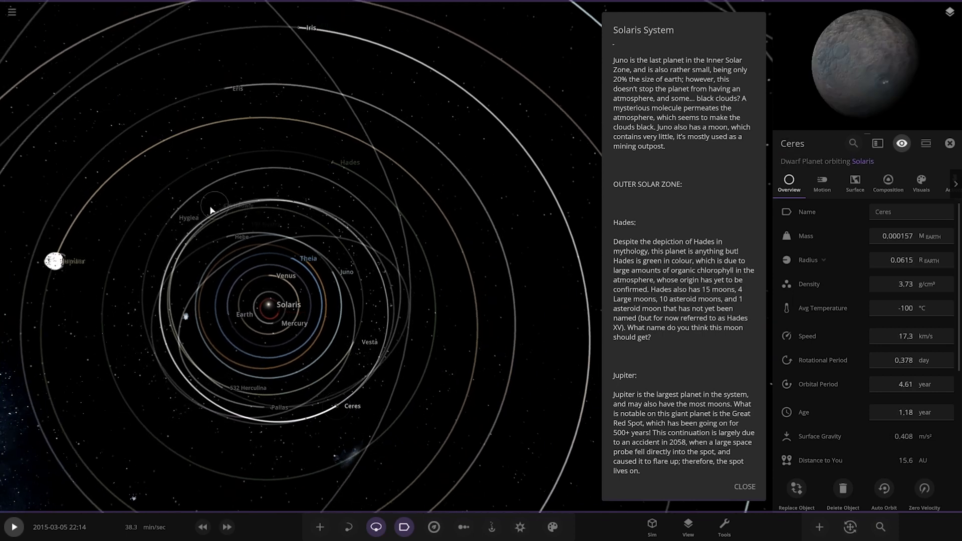
{"action": "left_click", "coordinate": [211, 210]}
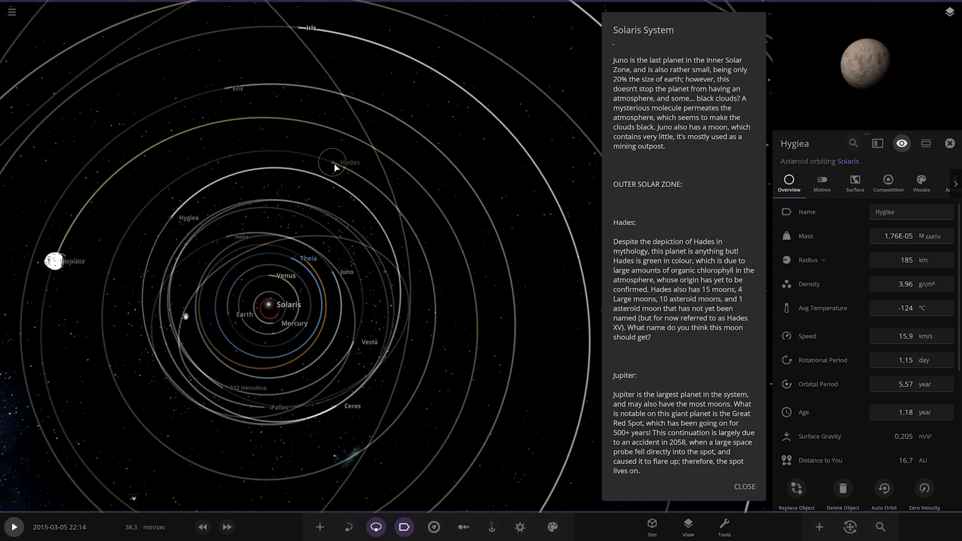
Step: Fly to Hades, view its moon Persephone, then zoom out to the whole system
{"action": "left_click", "coordinate": [334, 162]}
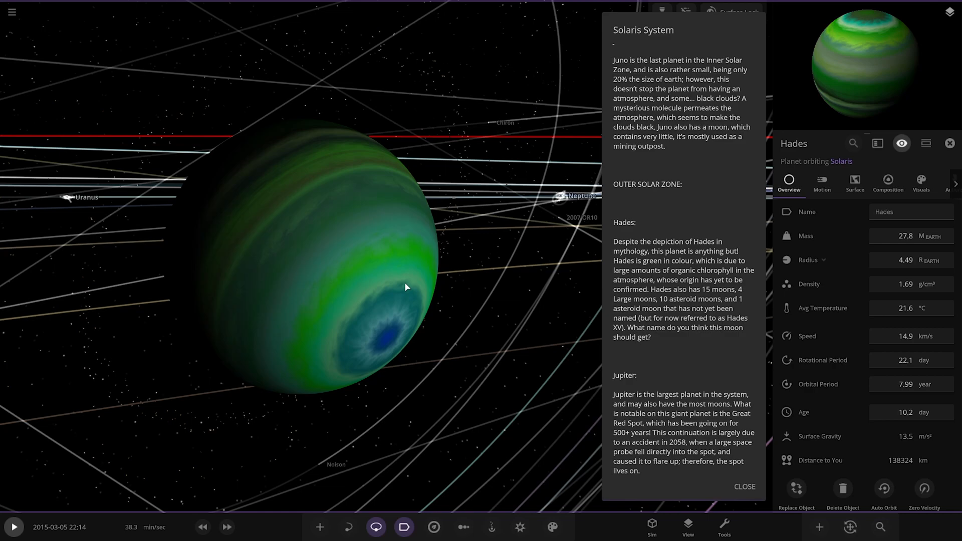
{"action": "mouse_move", "coordinate": [291, 224]}
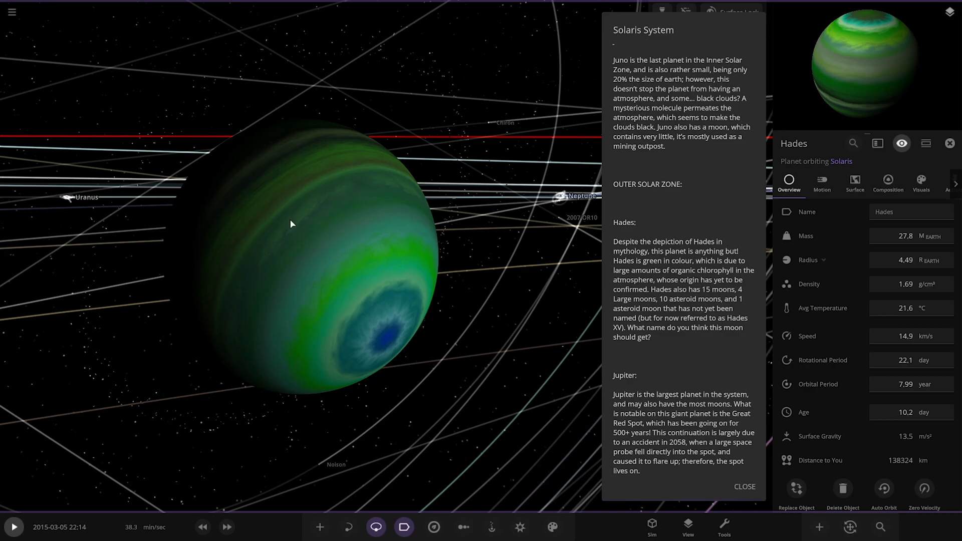
{"action": "scroll", "scroll_direction": "down", "scroll_amount": 3}
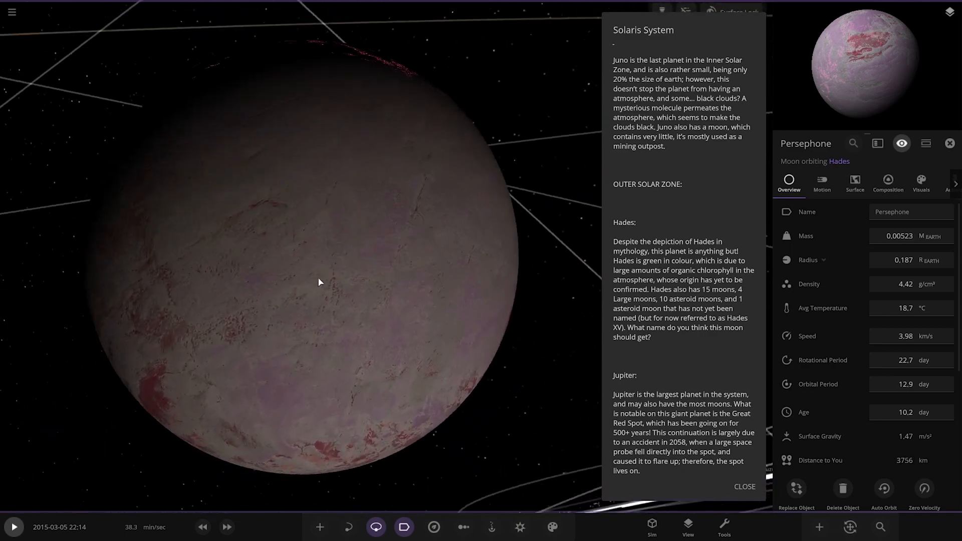
{"action": "scroll", "scroll_direction": "down", "scroll_amount": 3}
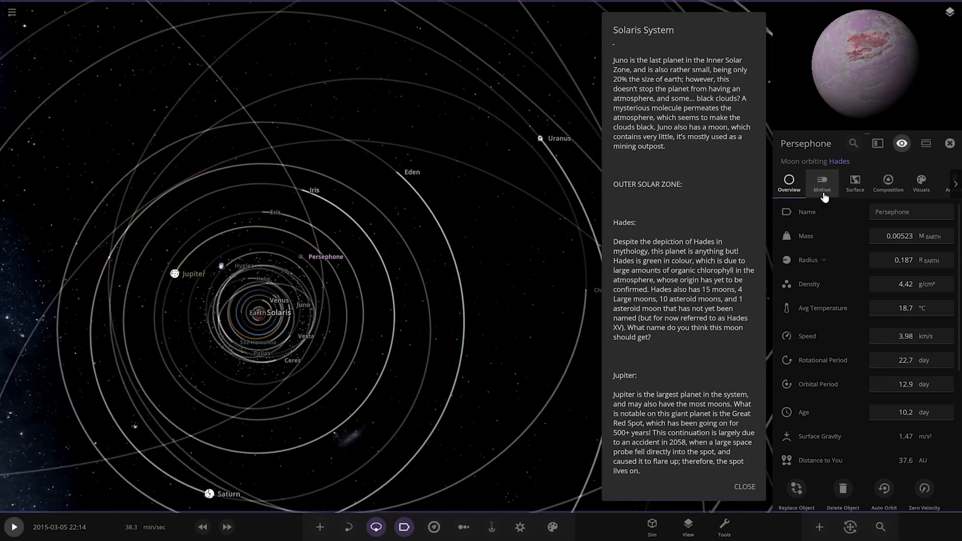
Step: Show Persephone's orbital motion details, then Hades', then Jupiter's
{"action": "left_click", "coordinate": [820, 181]}
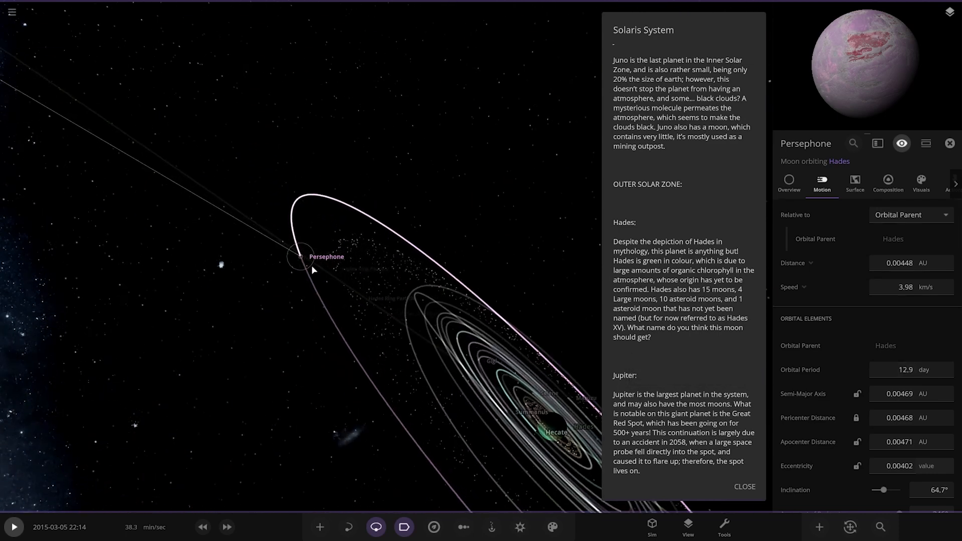
{"action": "left_click", "coordinate": [451, 347]}
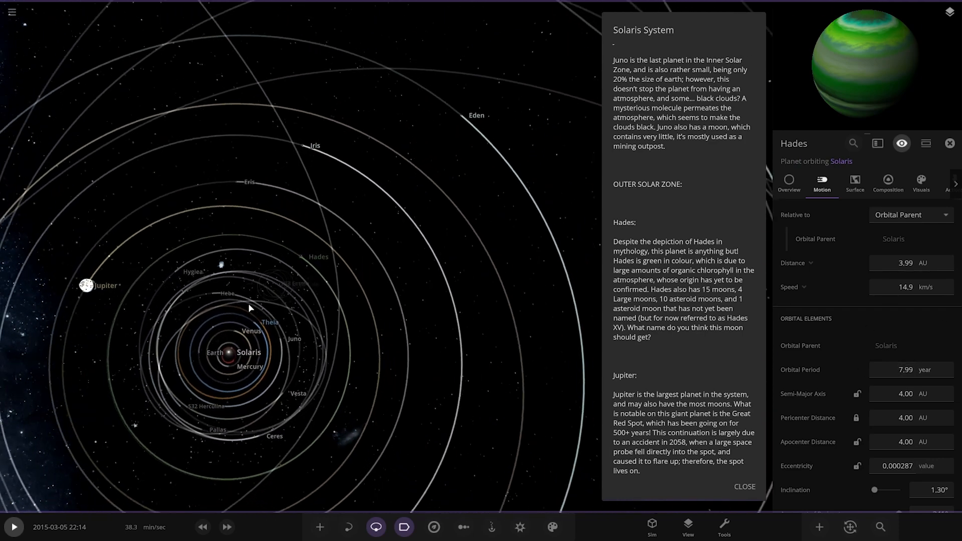
{"action": "left_click", "coordinate": [95, 284]}
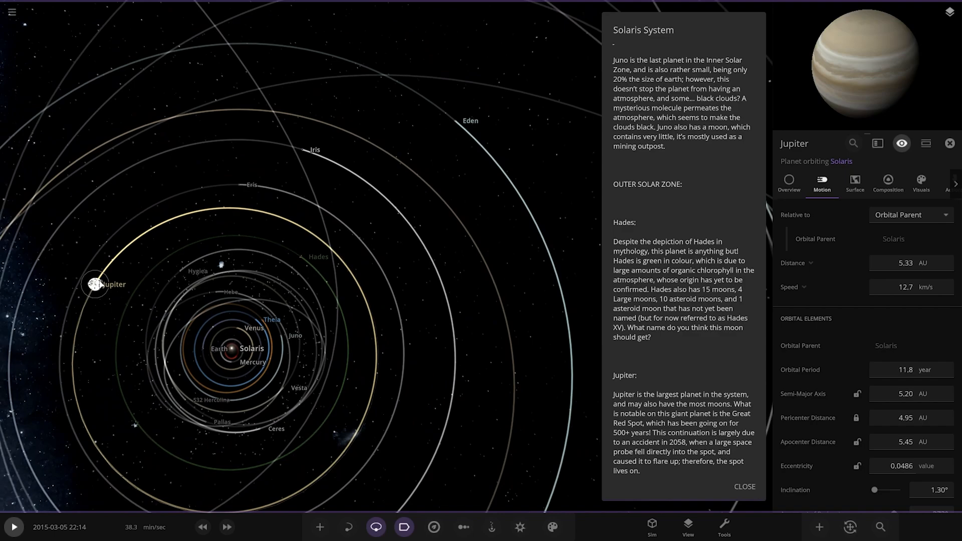
Step: Zoom in on Jupiter's moons and select Ganymede to show its orbital elements
{"action": "scroll", "scroll_direction": "down", "scroll_amount": 3}
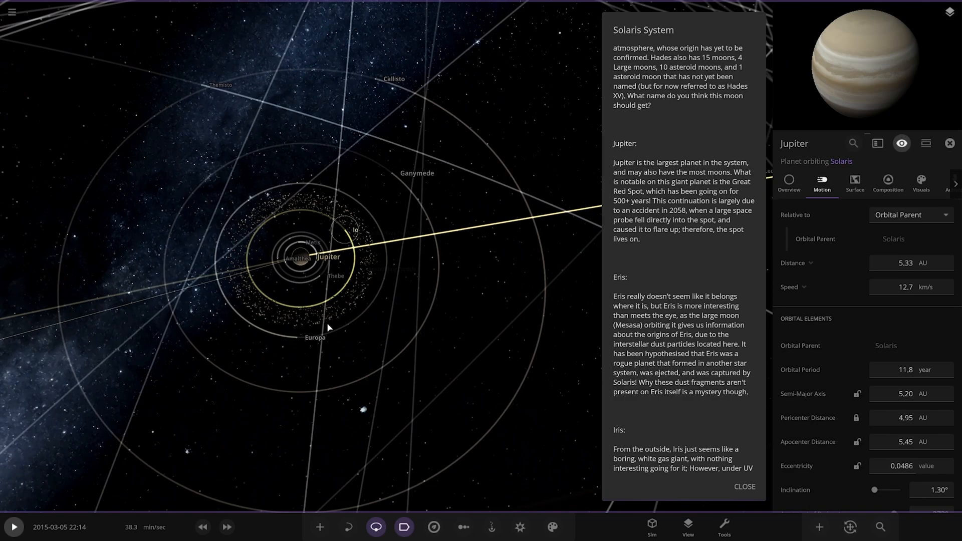
{"action": "left_click", "coordinate": [355, 230]}
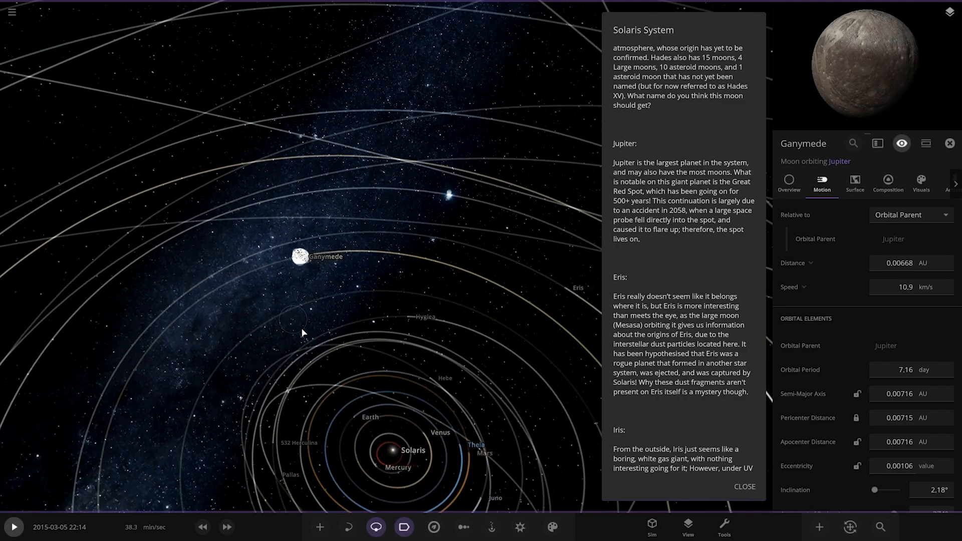
Step: Zoom out from Jupiter's moons toward the wider view around Solaris
{"action": "scroll", "scroll_direction": "down", "scroll_amount": 3}
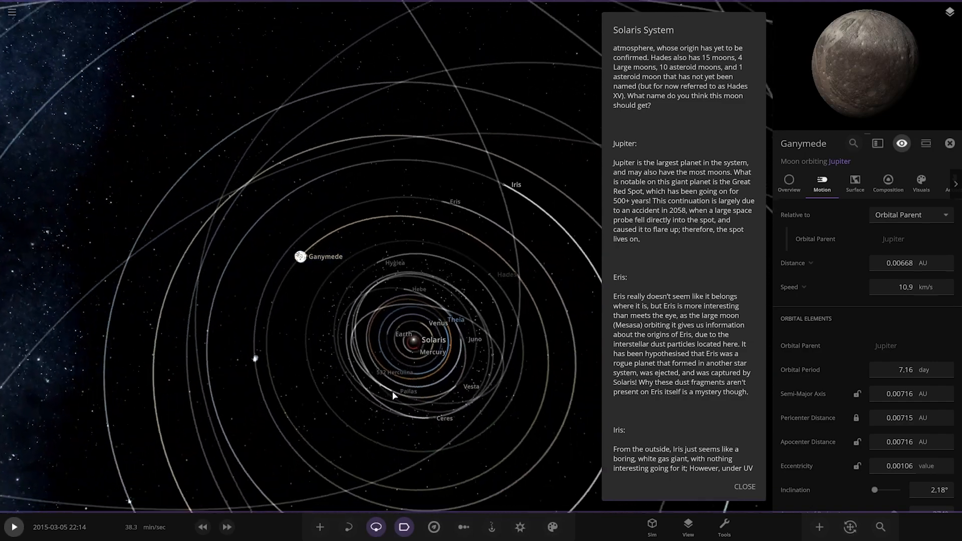
{"action": "scroll", "scroll_direction": "down", "scroll_amount": 3}
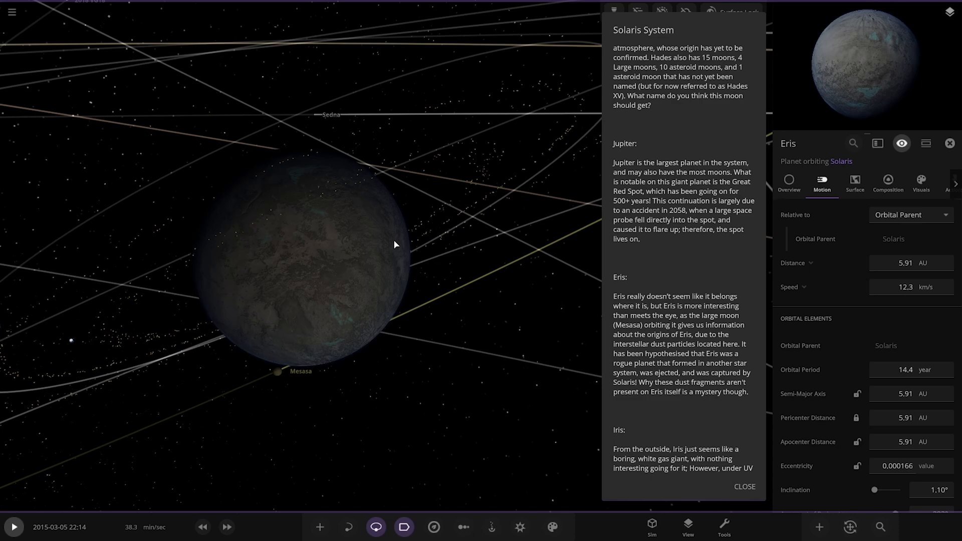
Step: Scroll the system notes on to Iris and Saturn, then select Iris's moon Vertificent
{"action": "scroll", "scroll_direction": "down", "scroll_amount": 3}
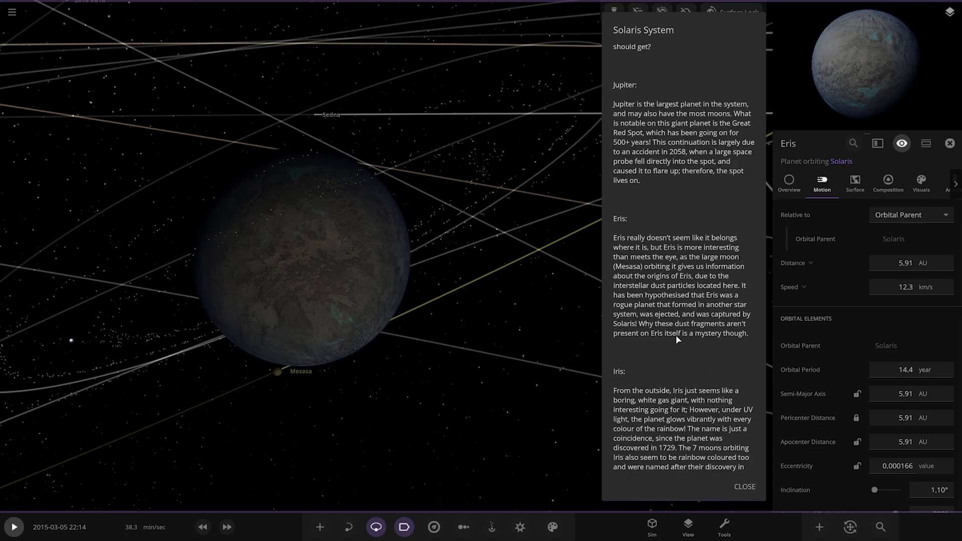
{"action": "scroll", "scroll_direction": "down", "scroll_amount": 3}
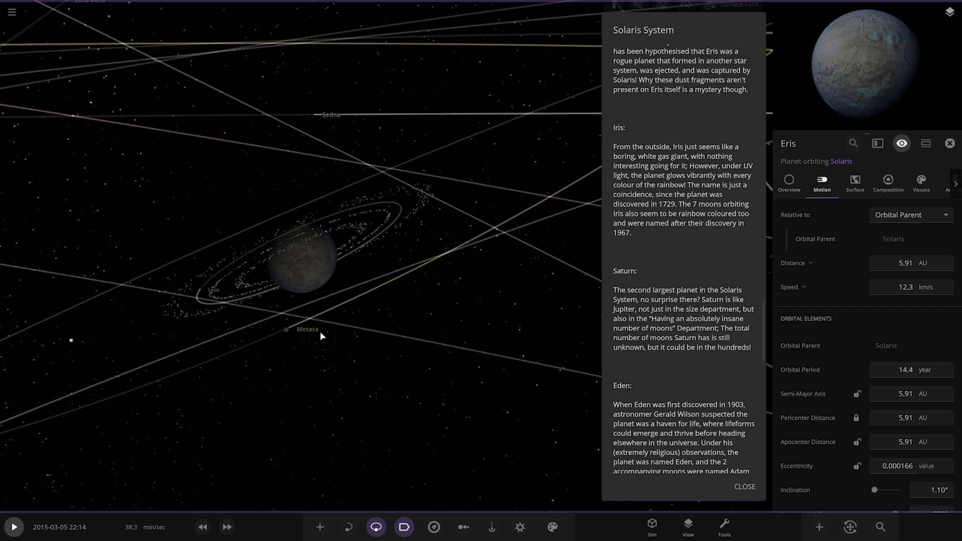
{"action": "left_click", "coordinate": [286, 329]}
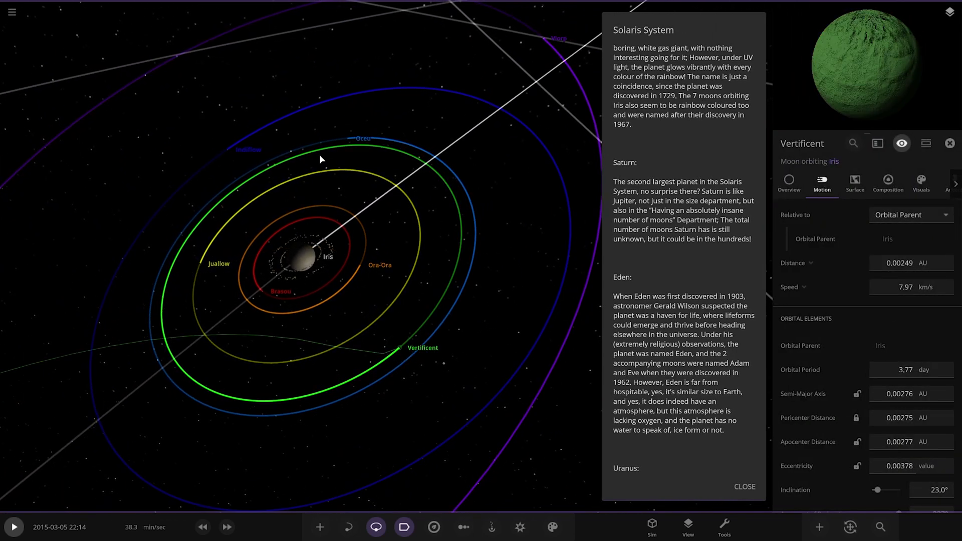
Step: Select Iris's moons Oceu and then the eccentric outer moon Viorp
{"action": "left_click", "coordinate": [230, 152]}
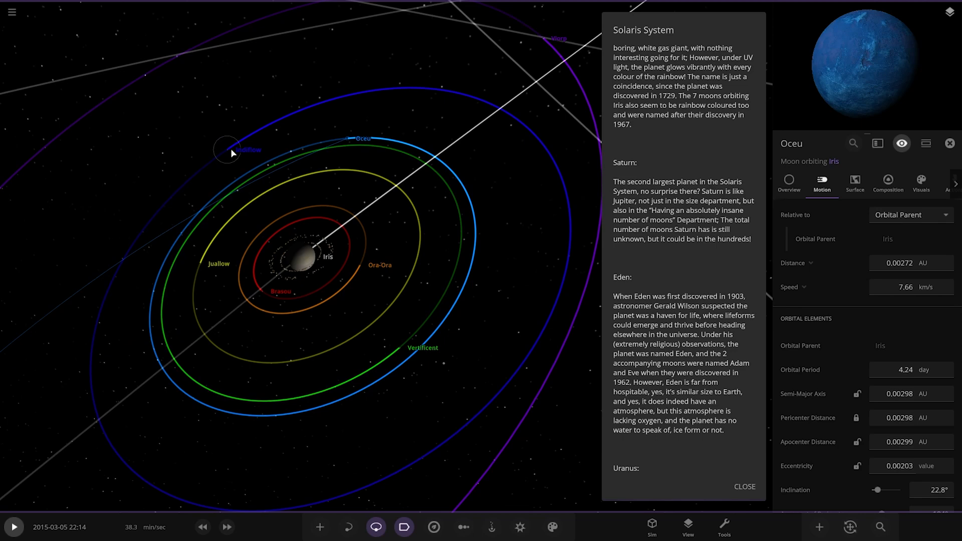
{"action": "left_click", "coordinate": [423, 147]}
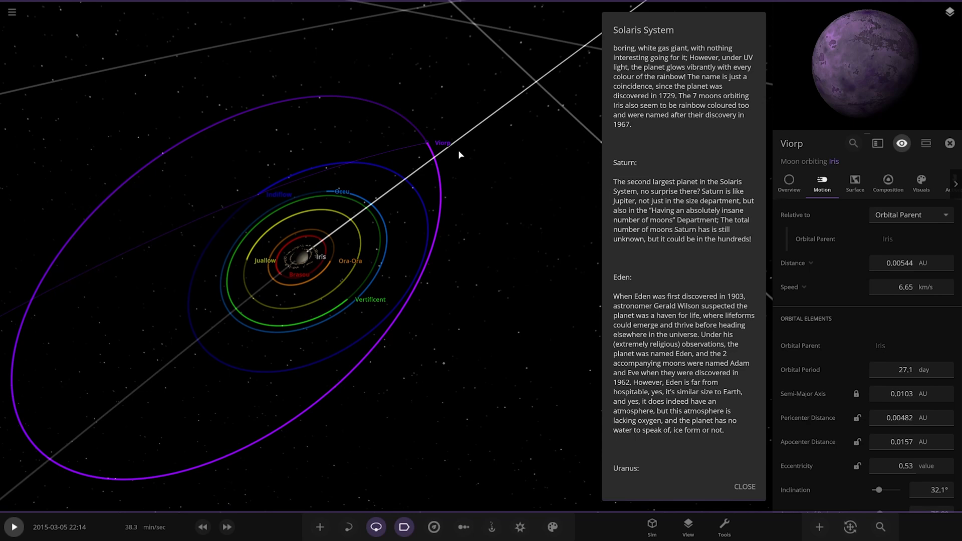
{"action": "mouse_move", "coordinate": [417, 286]}
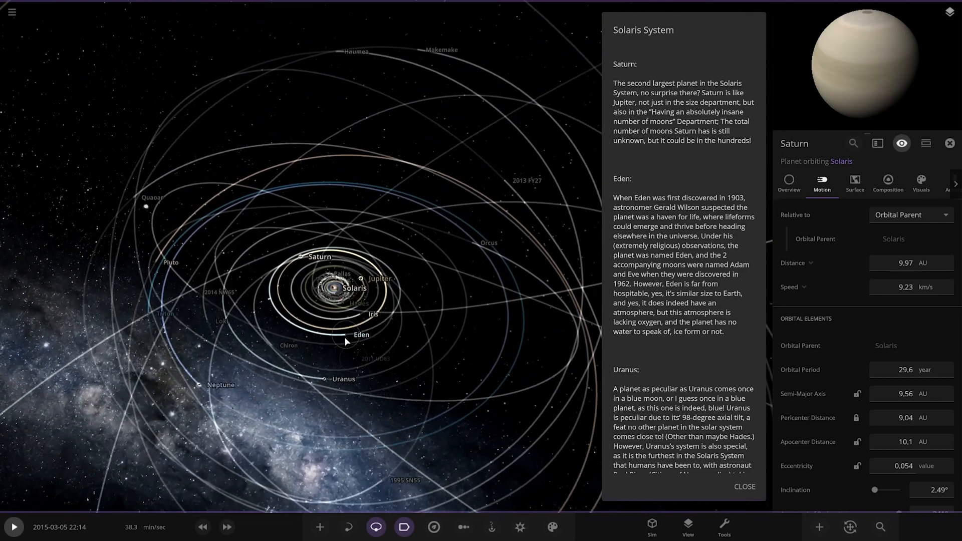
Step: Select Eden, view its Overview figures like mass and radius, then select Uranus
{"action": "left_click", "coordinate": [361, 335]}
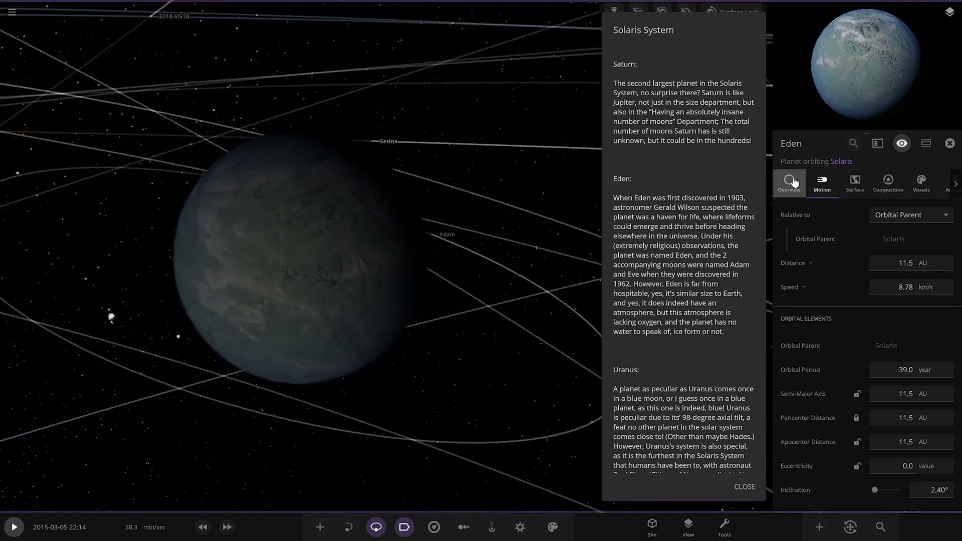
{"action": "left_click", "coordinate": [789, 183]}
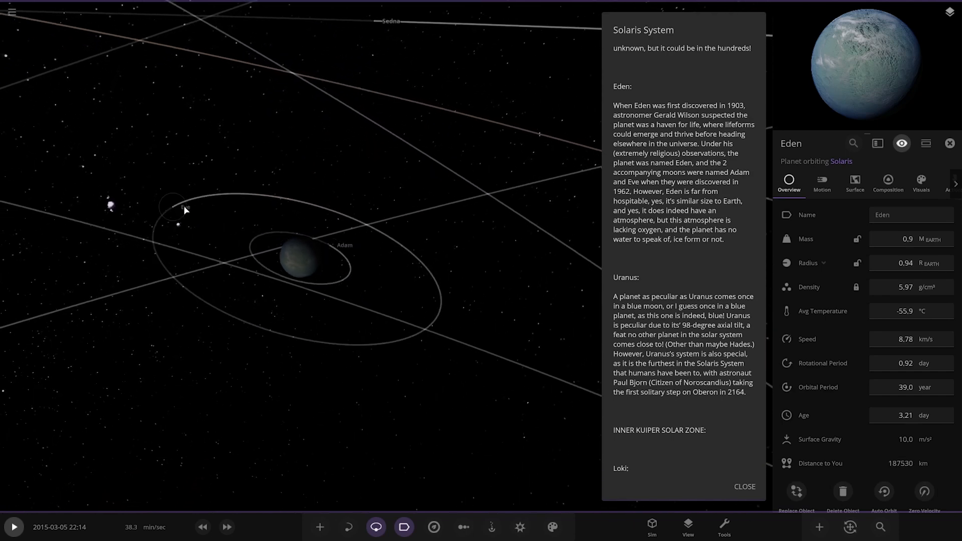
{"action": "left_click", "coordinate": [333, 248]}
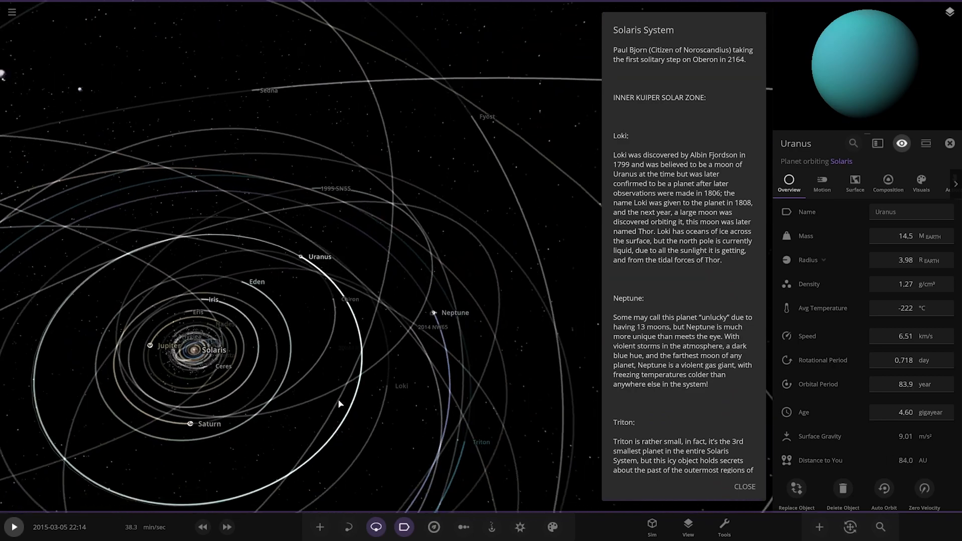
Step: Select the planet Loki, then the gas giant Neptune, to view their overviews
{"action": "left_click", "coordinate": [350, 372]}
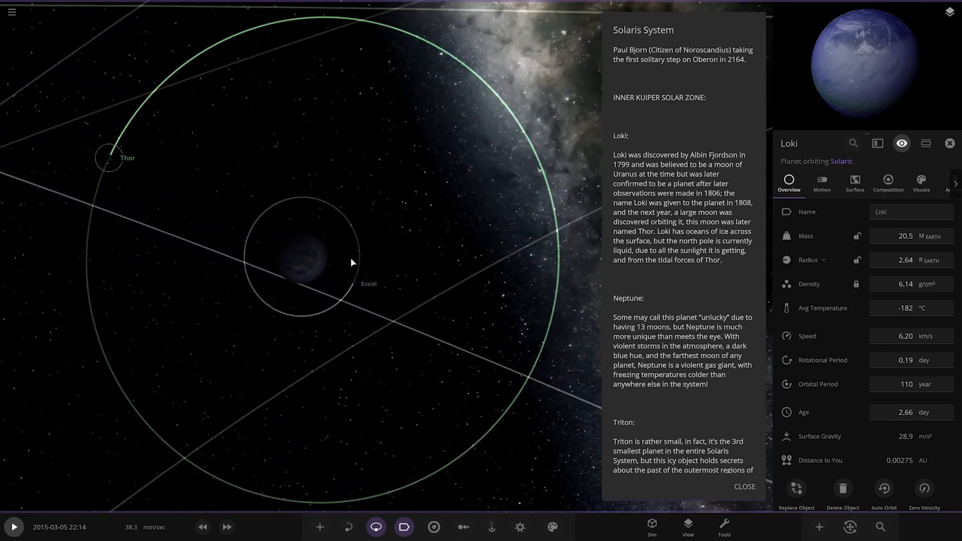
{"action": "left_click", "coordinate": [369, 284]}
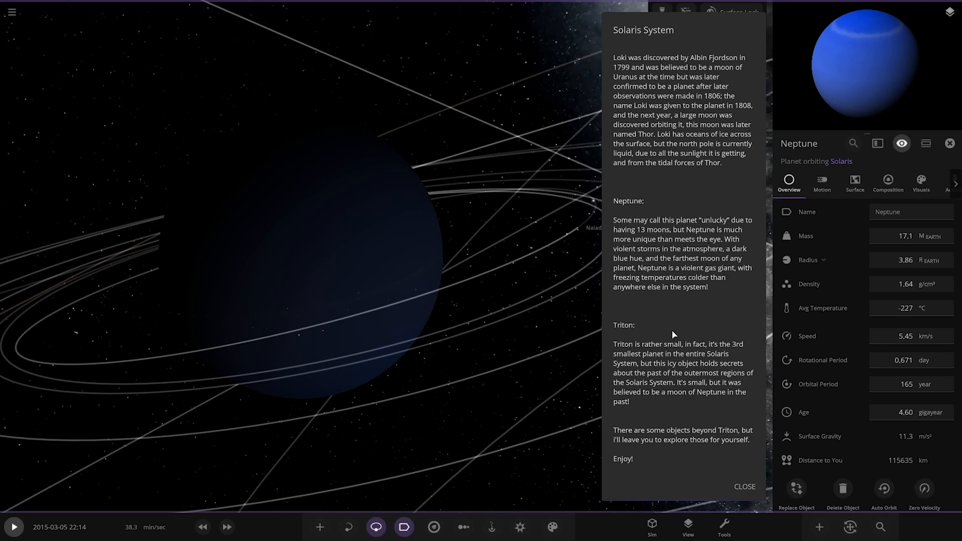
{"action": "mouse_move", "coordinate": [421, 312]}
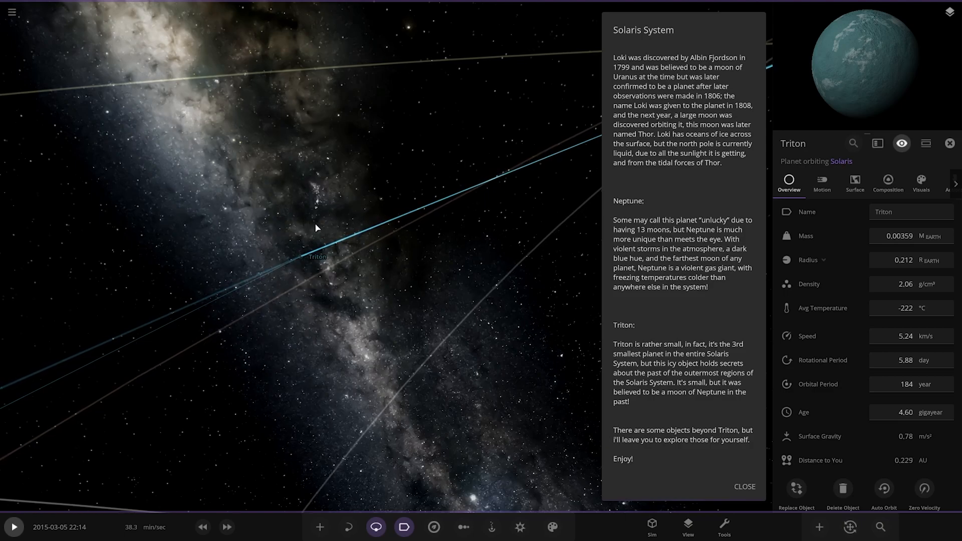
Step: Zoom out so the distant object Oasac comes into view
{"action": "scroll", "scroll_direction": "down", "scroll_amount": 3}
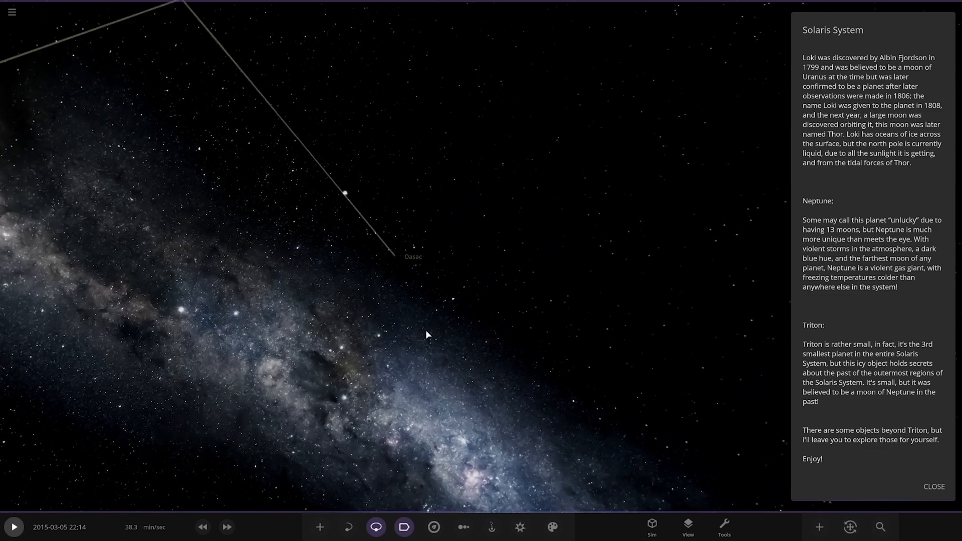
Step: Select the red planet Nubonlu and close the system notes panel
{"action": "left_click", "coordinate": [413, 256]}
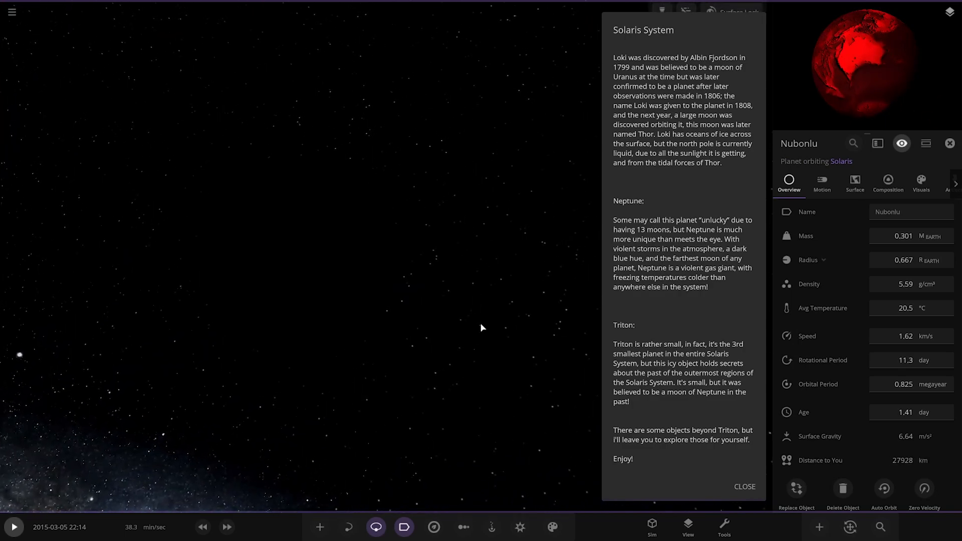
{"action": "left_click", "coordinate": [744, 486]}
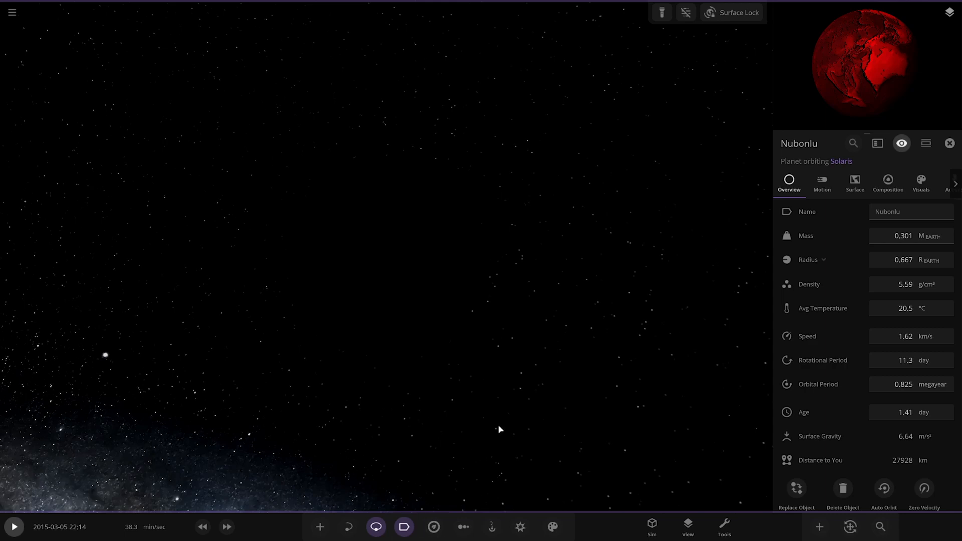
Step: Switch to Chart View to compare the Solaris system bodies by radius
{"action": "left_click", "coordinate": [463, 526]}
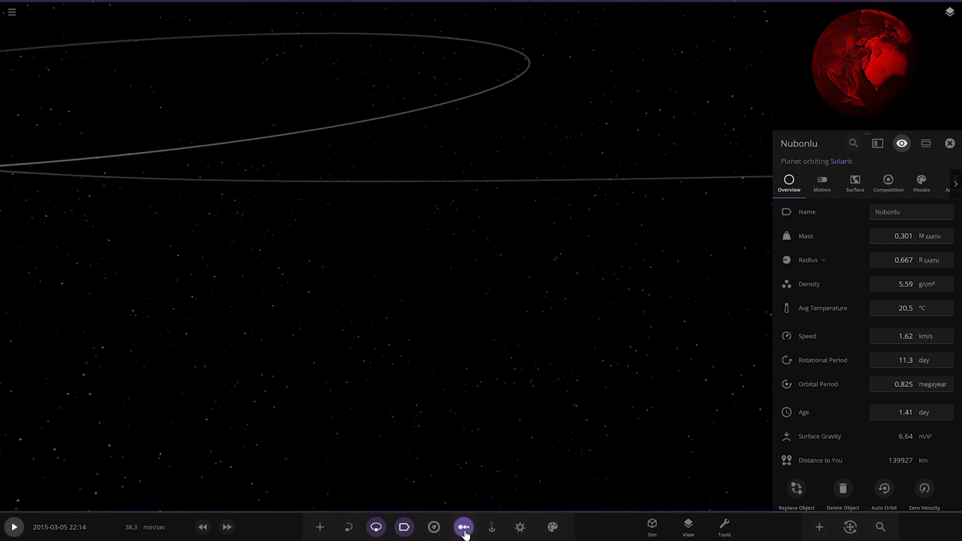
{"action": "left_click", "coordinate": [462, 527]}
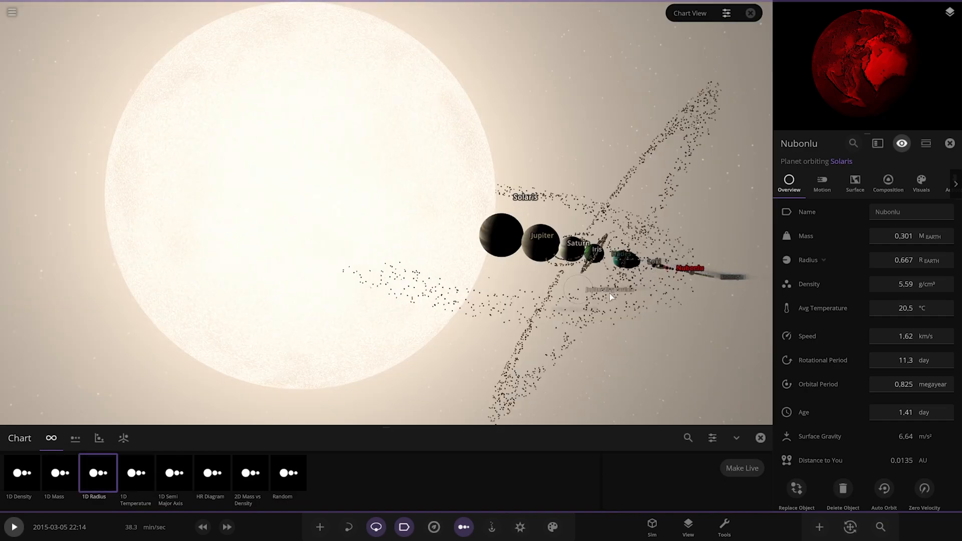